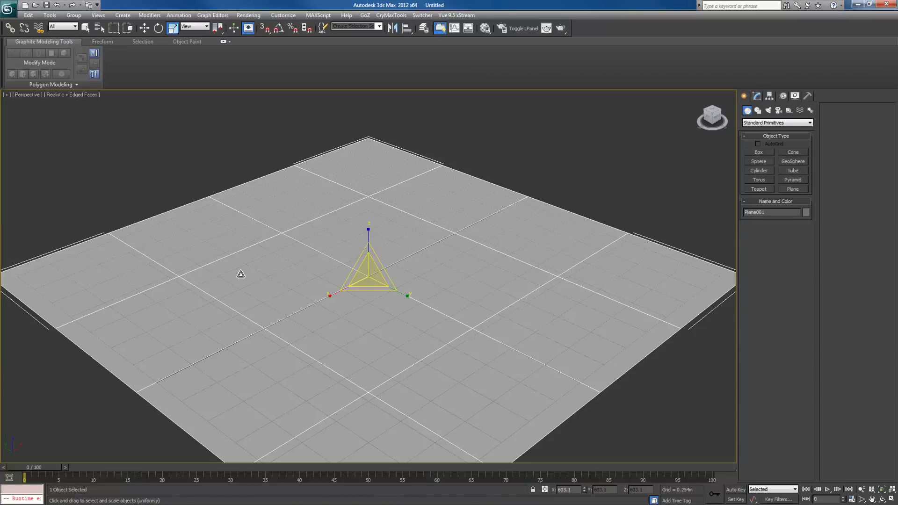
mouse_move(394, 303)
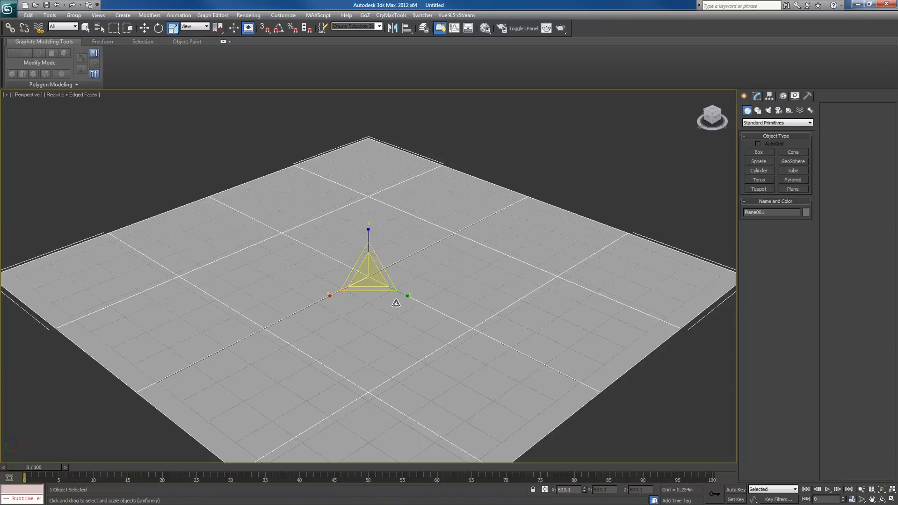
mouse_move(423, 183)
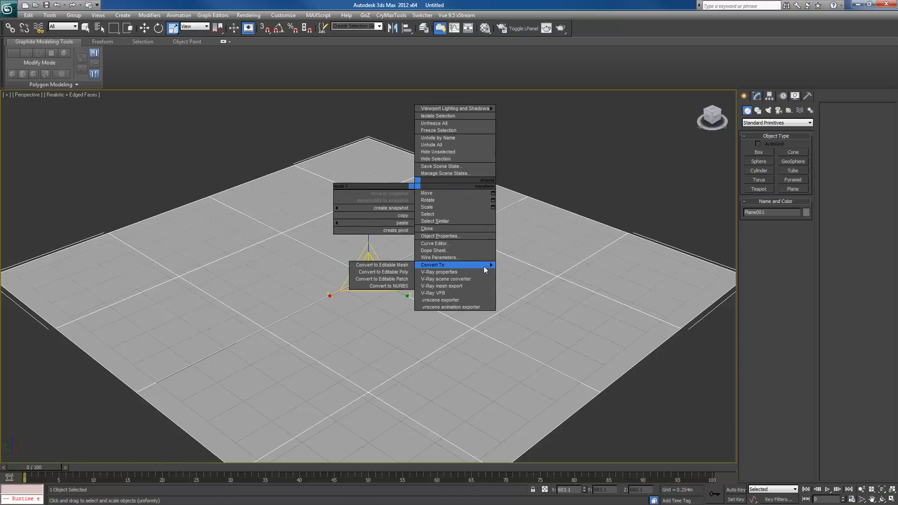
Step: Convert the plane to Editable Poly and enter Polygon sub-object level
left_click(384, 271)
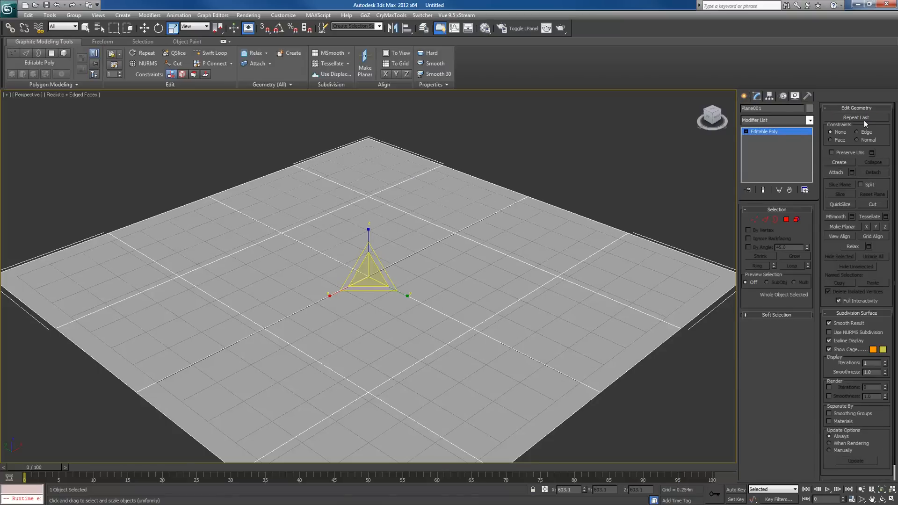
mouse_move(787, 219)
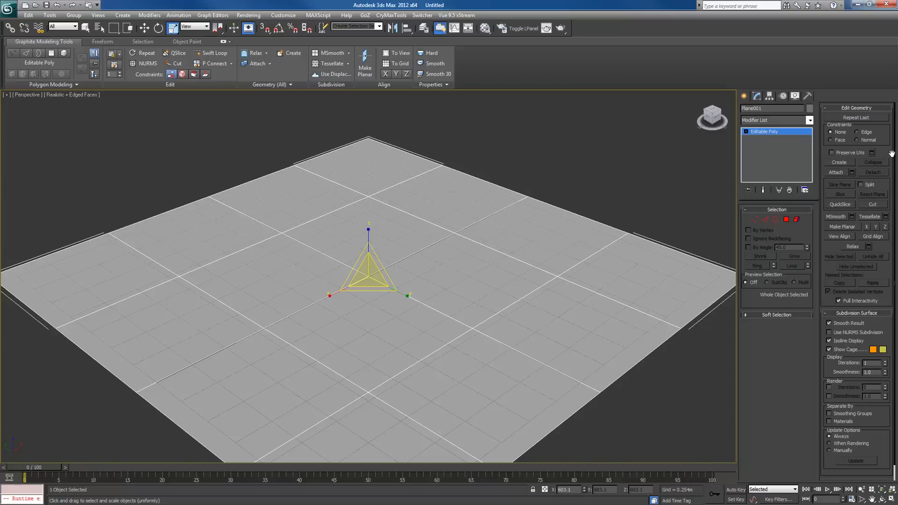
scroll("down", 3)
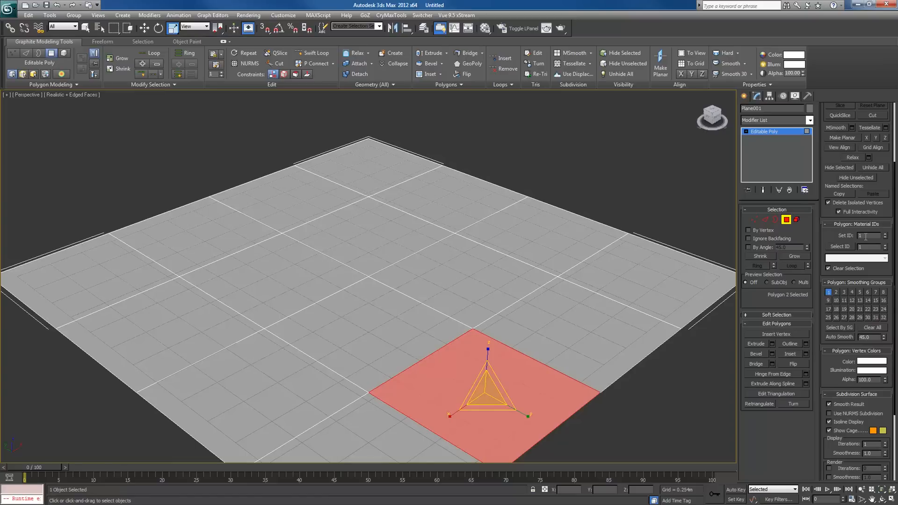
Step: Select a group of the plane's polygons to give them their own material ID
left_click_drag(486, 384, 547, 235)
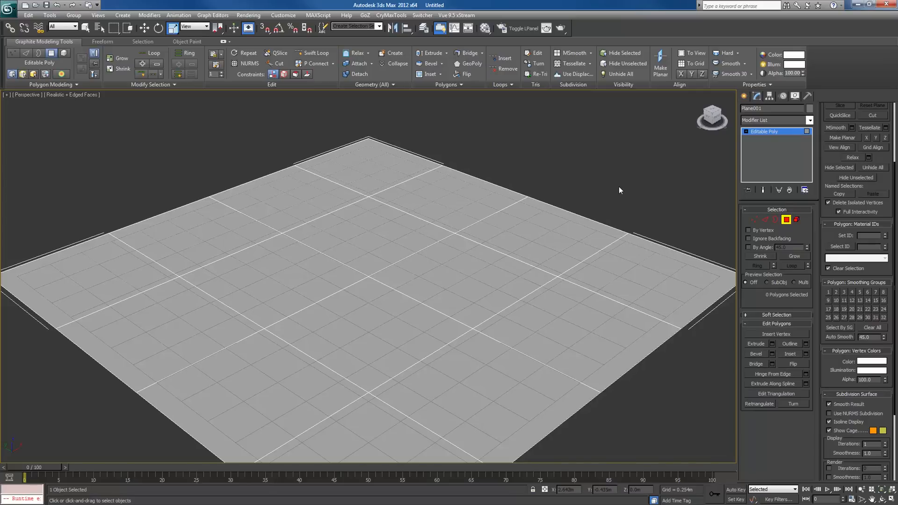
mouse_move(617, 191)
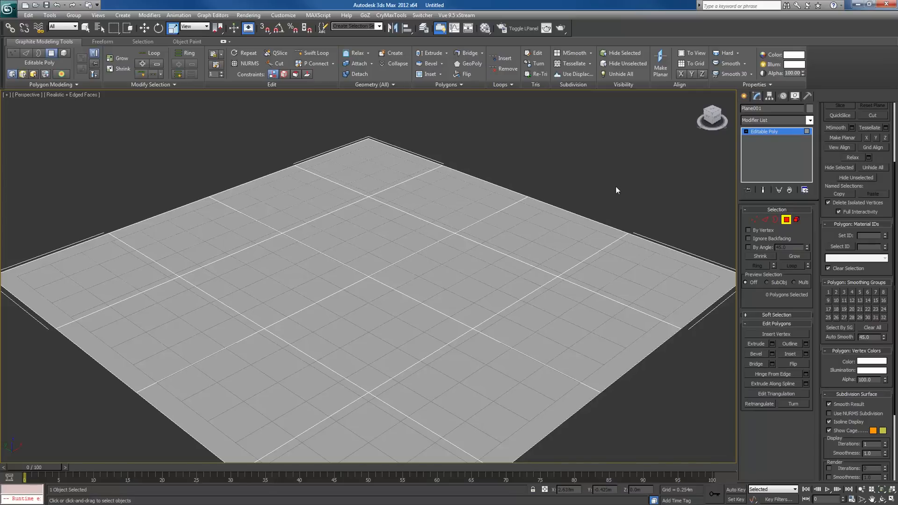
Step: In the Material Editor switch the first material to Multi/Sub-Object, discarding the old material
left_click(482, 28)
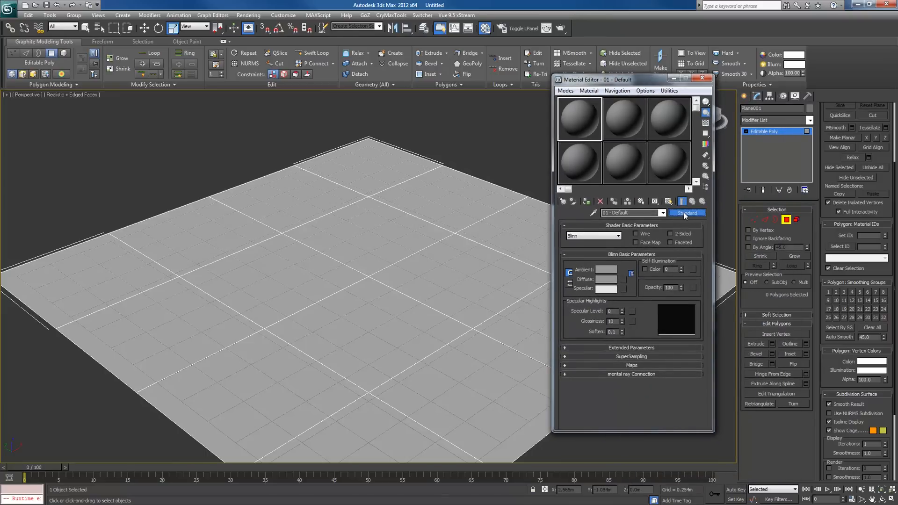
left_click(686, 213)
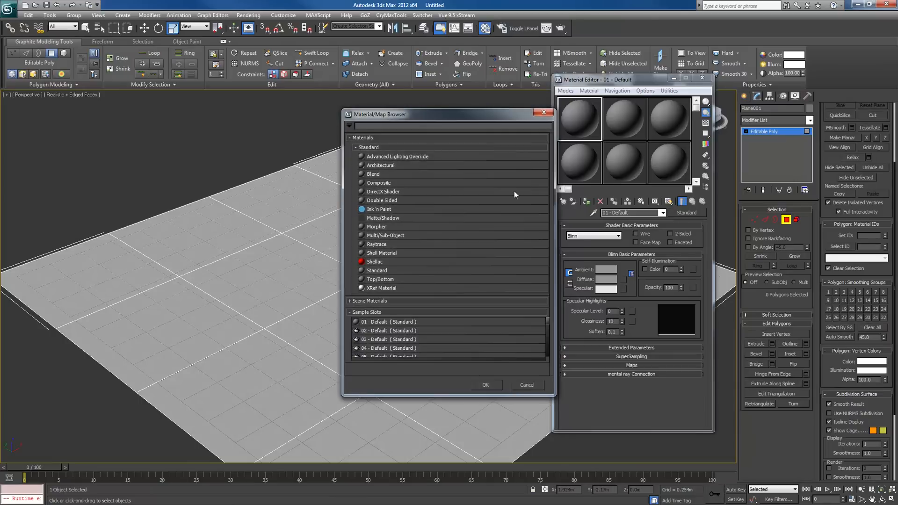
left_click_drag(377, 114, 450, 76)
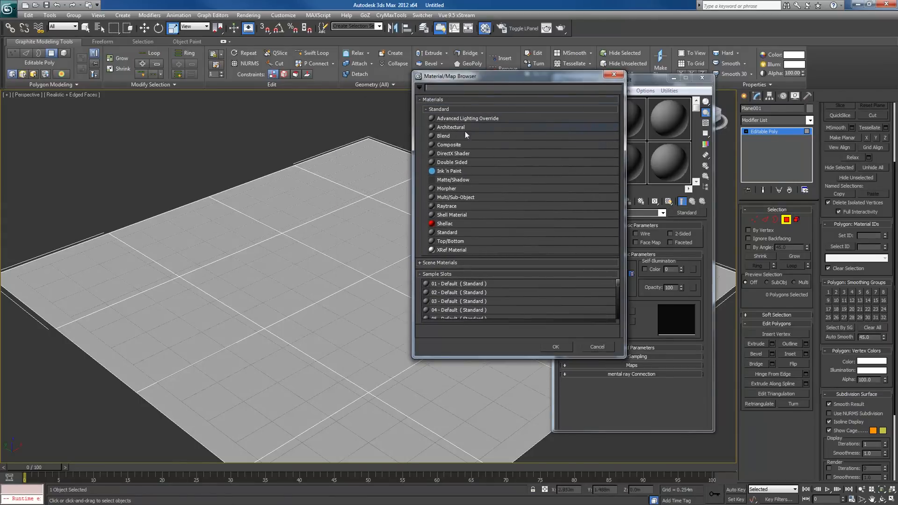
mouse_move(464, 200)
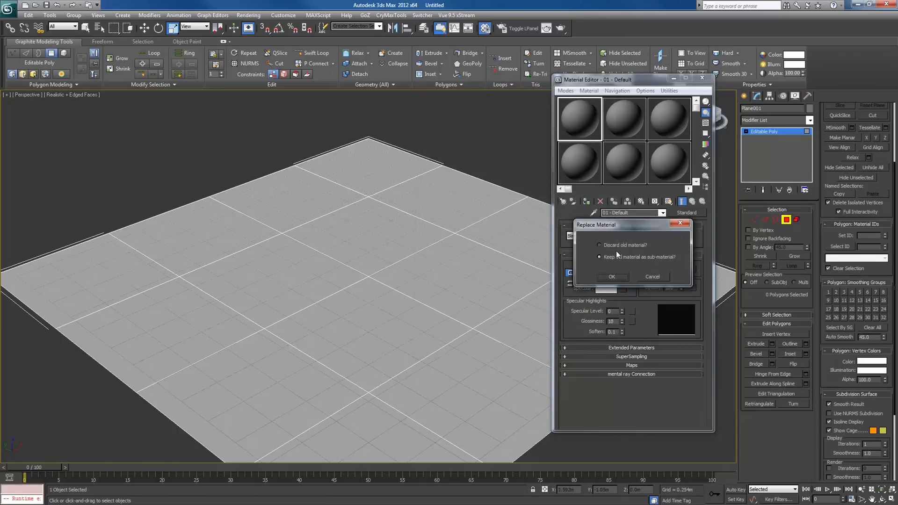
left_click(598, 245)
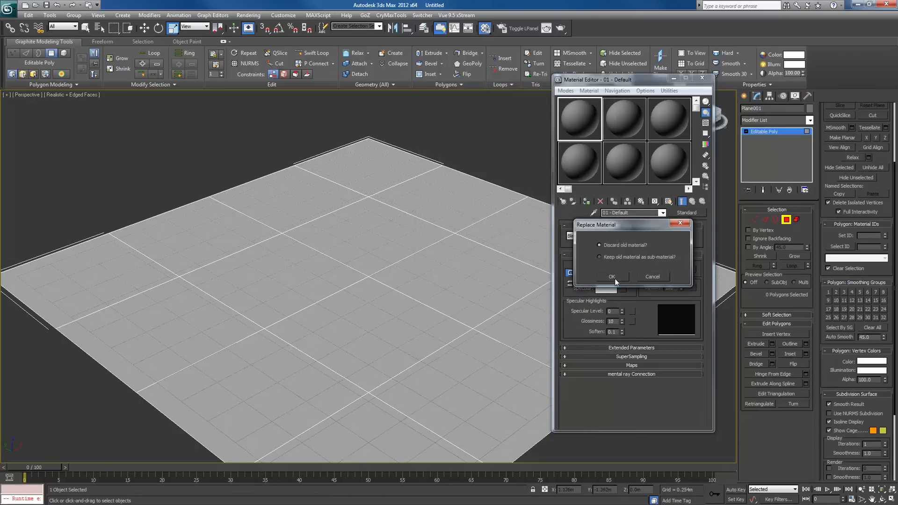
Step: Confirm the replacement so the plane wears the ten-slot Multi/Sub-Object material
left_click(611, 276)
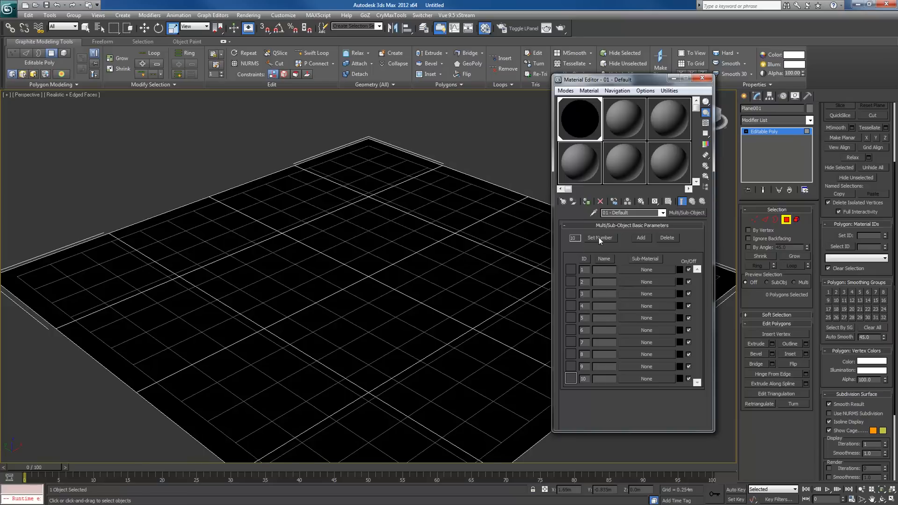
Step: Set the number of sub-materials to 3
left_click(599, 238)
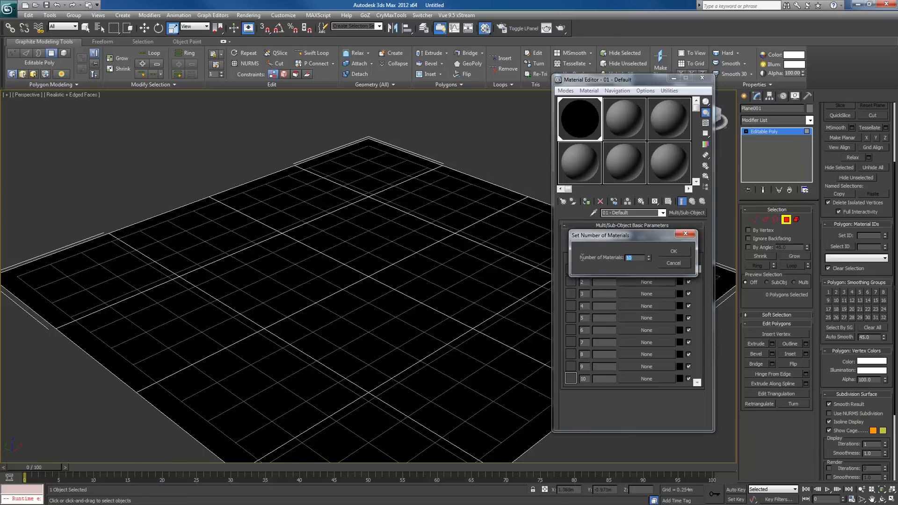
left_click(673, 251)
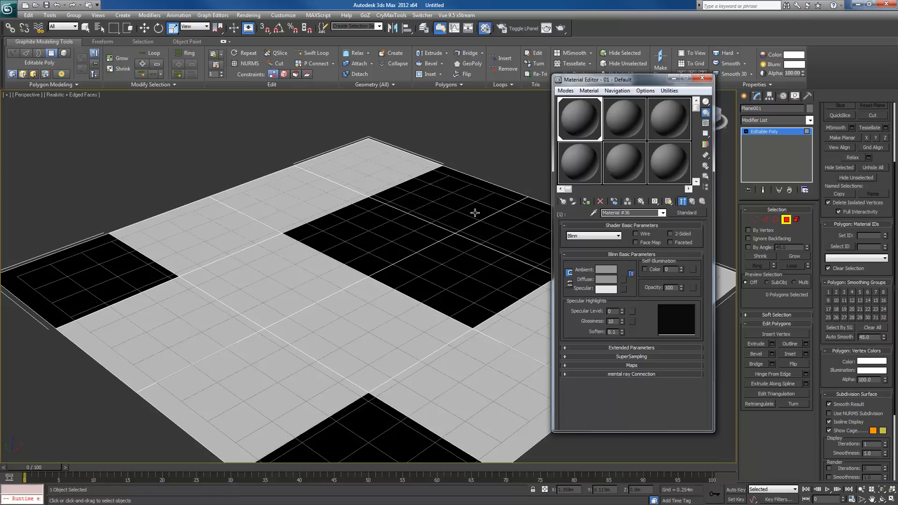
mouse_move(359, 443)
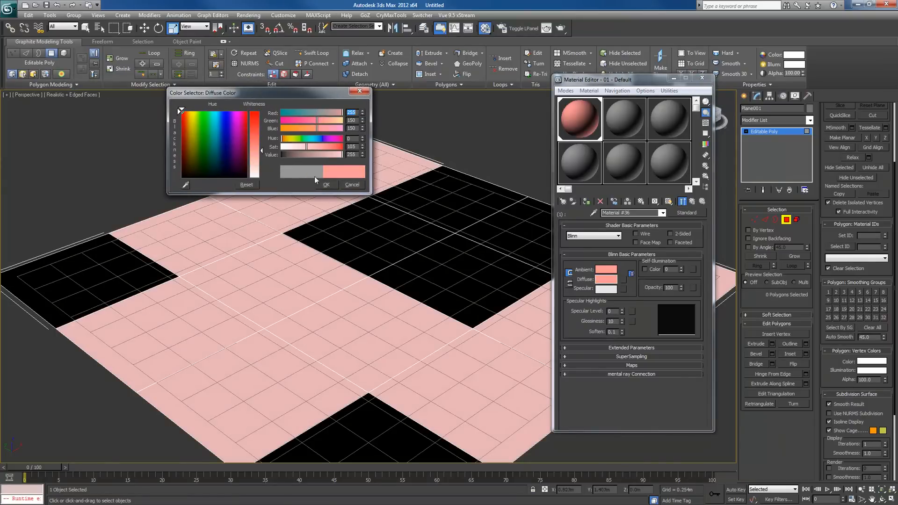
Step: Give the three sub-materials pink, blue and dark green diffuse colours
left_click(326, 184)
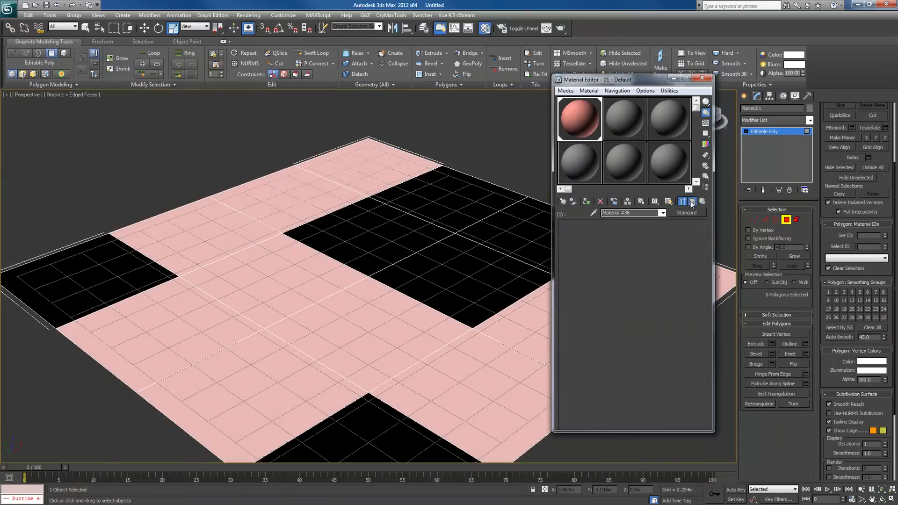
left_click(645, 282)
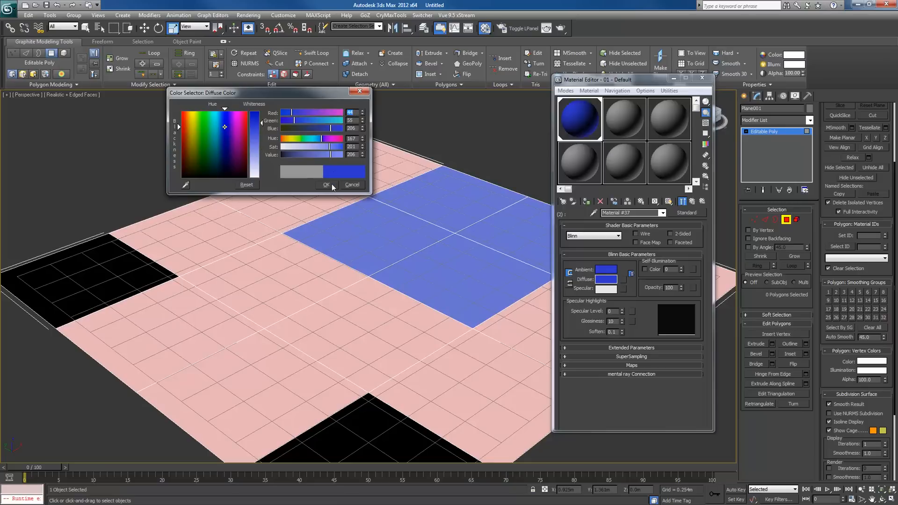
left_click(325, 184)
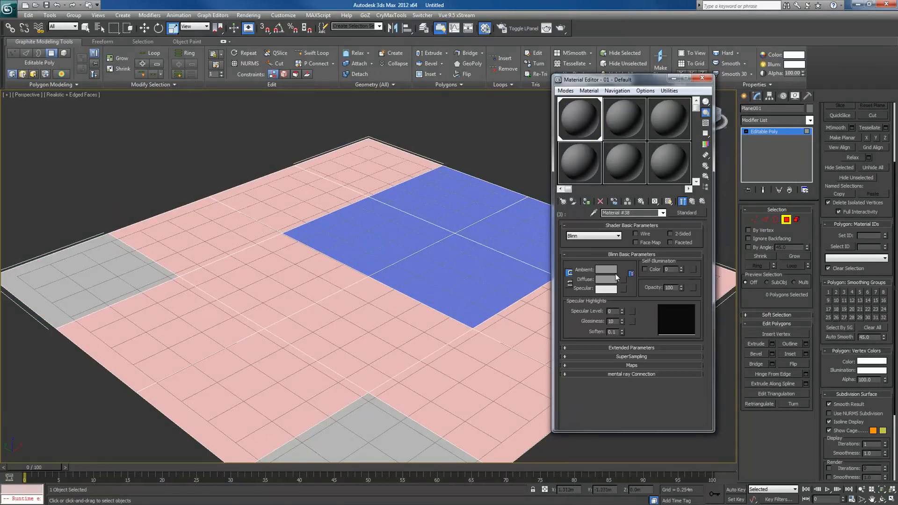
left_click(606, 278)
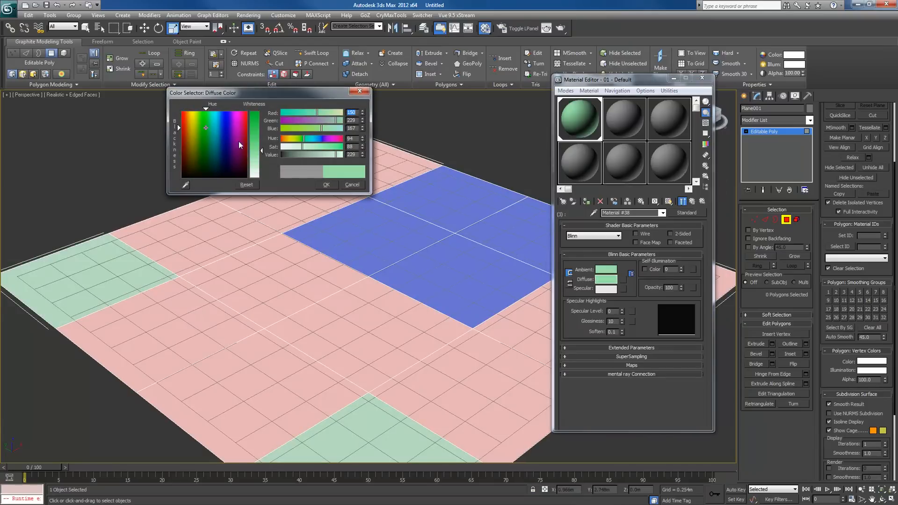
left_click_drag(238, 145, 205, 167)
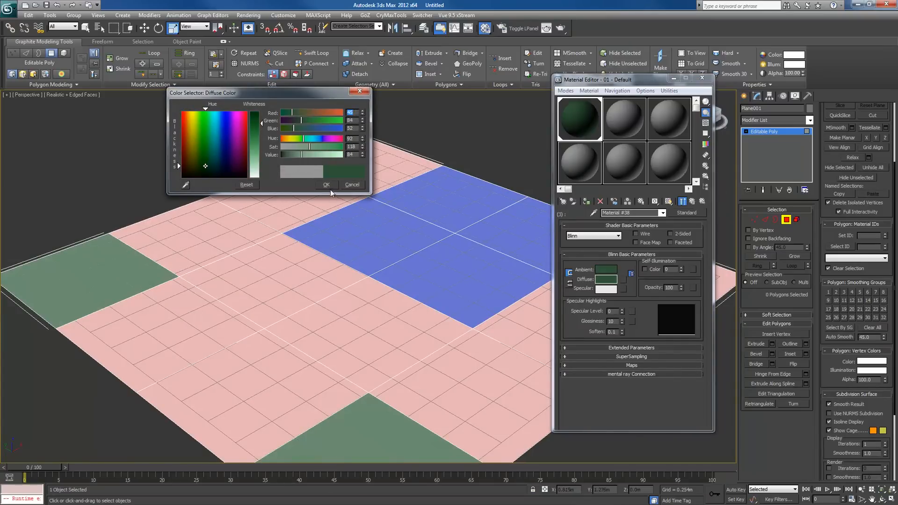
left_click(325, 184)
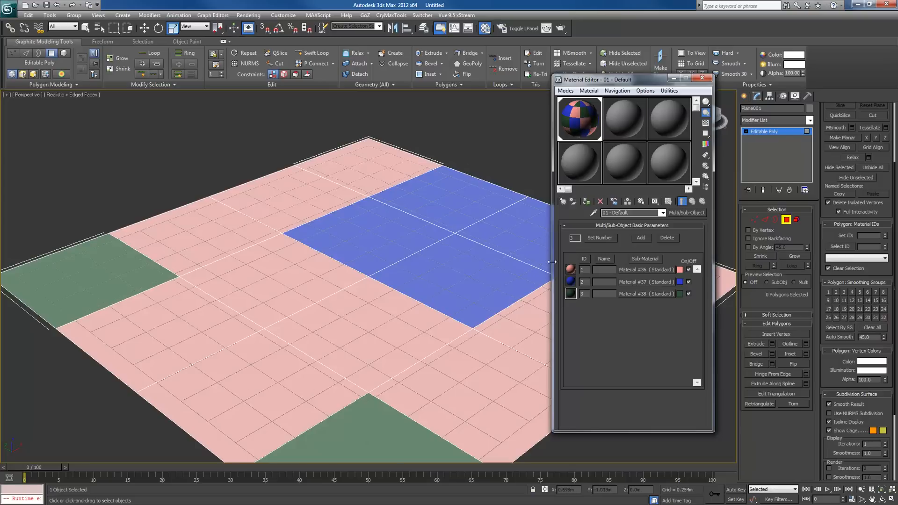
mouse_move(590, 174)
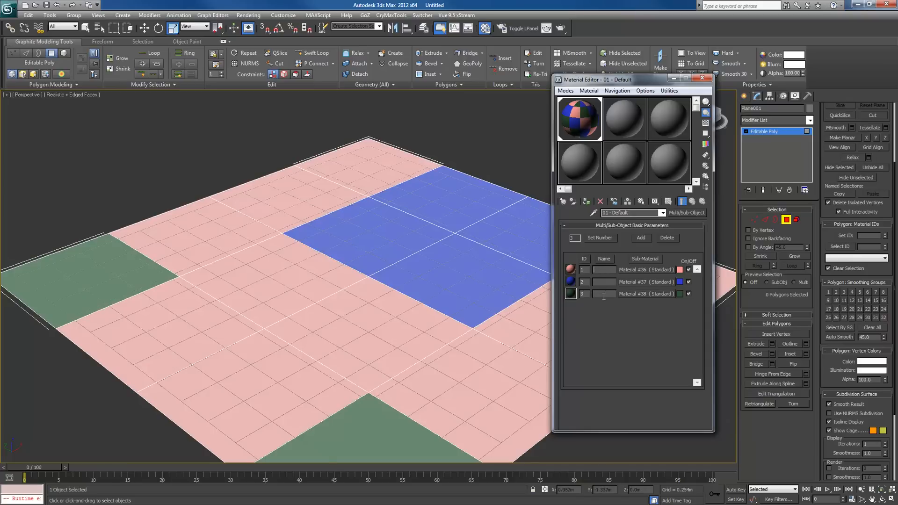
Step: Name the sub-materials grass, sky and ground
type("grass")
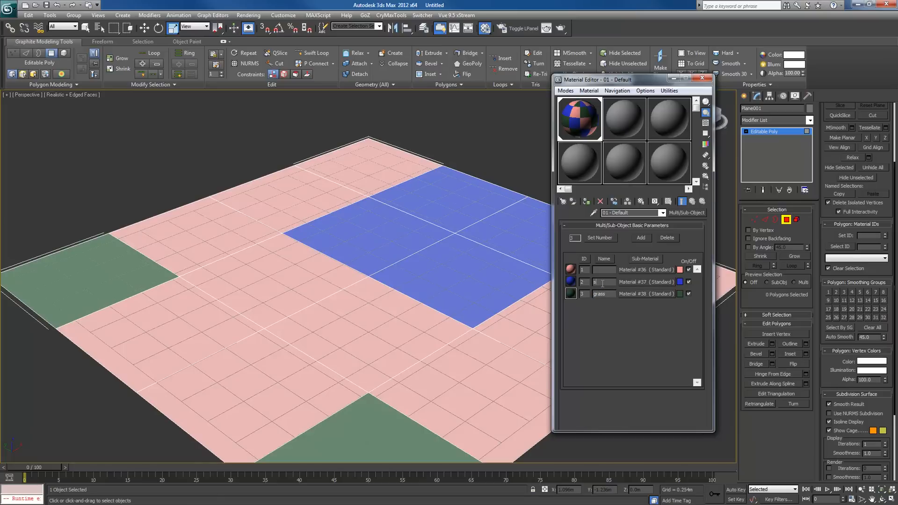
type("sky")
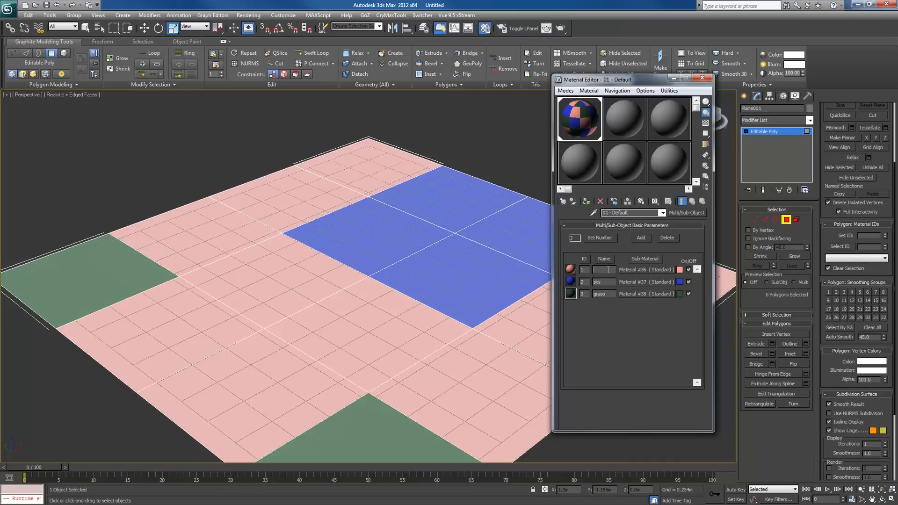
type("ground")
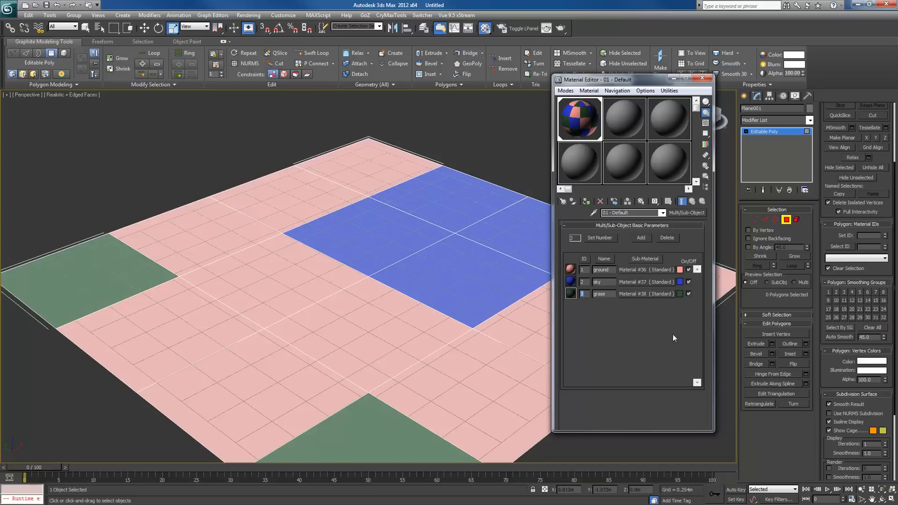
mouse_move(460, 301)
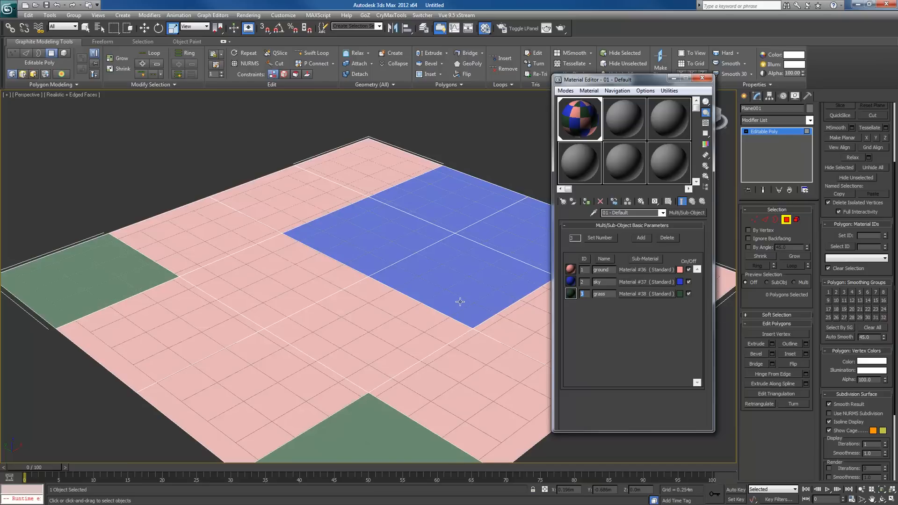